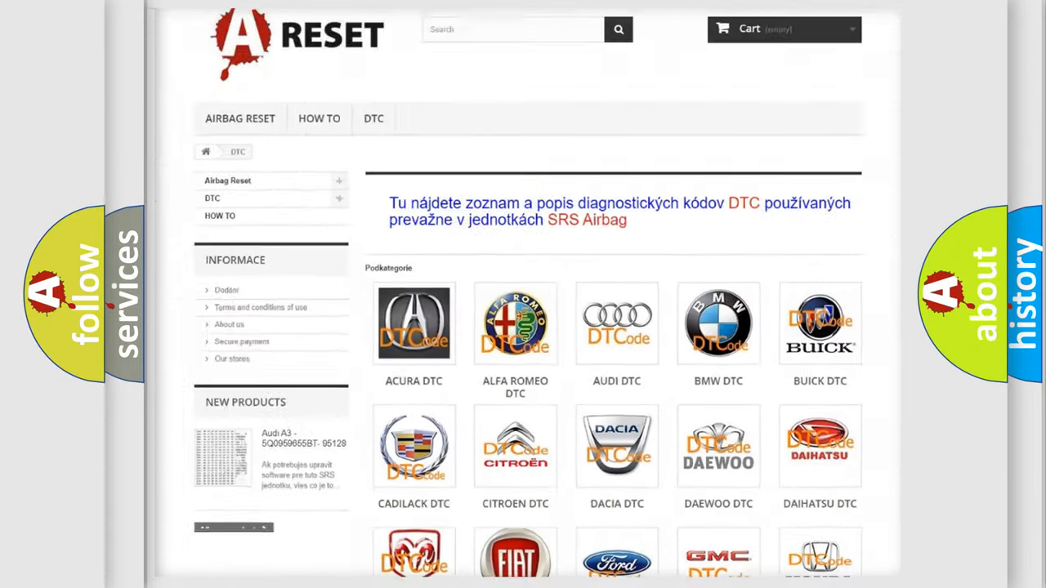
- Show the Chevrolet DTC code list from the brand grid, revealing its subcategories down to the footer
{"action": "scroll", "scroll_direction": "down", "scroll_amount": 3}
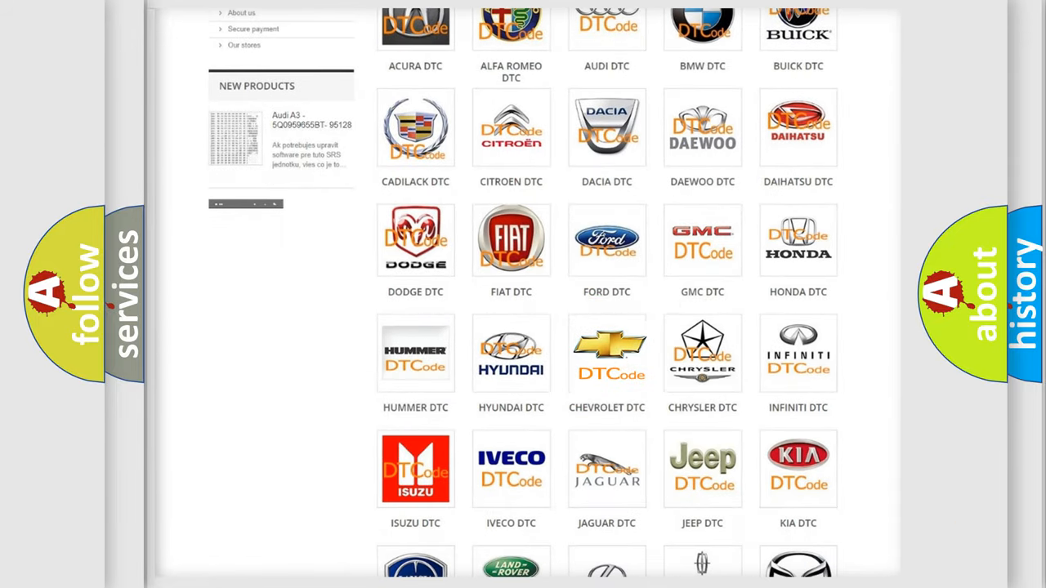
{"action": "left_click", "coordinate": [606, 353]}
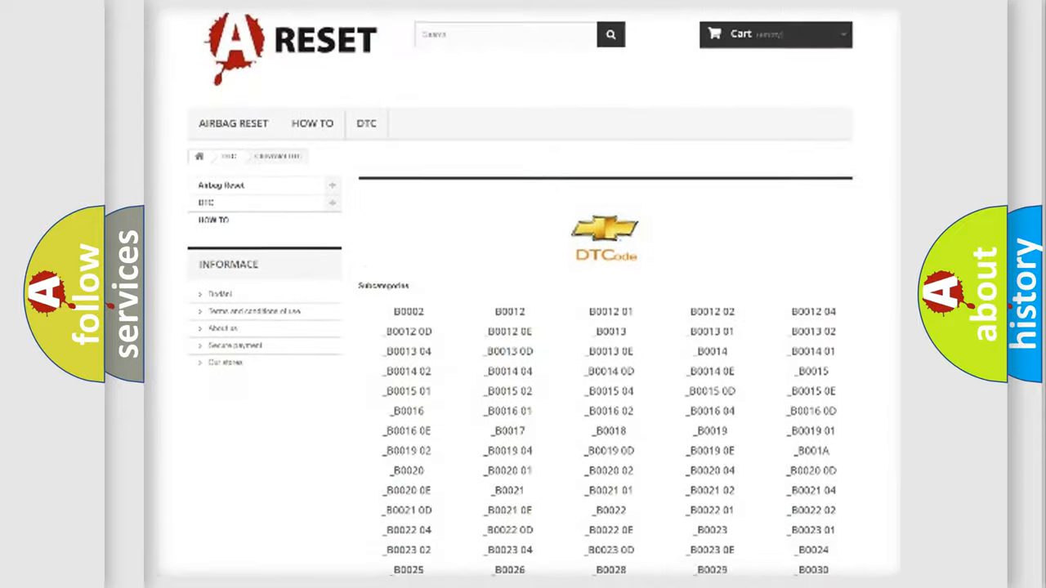
{"action": "scroll", "scroll_direction": "down", "scroll_amount": 3}
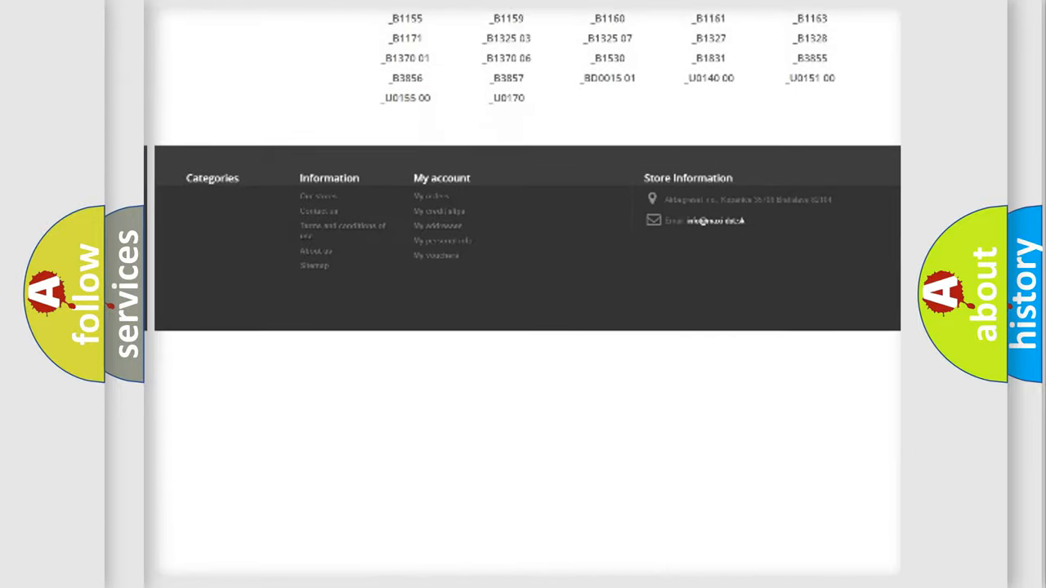